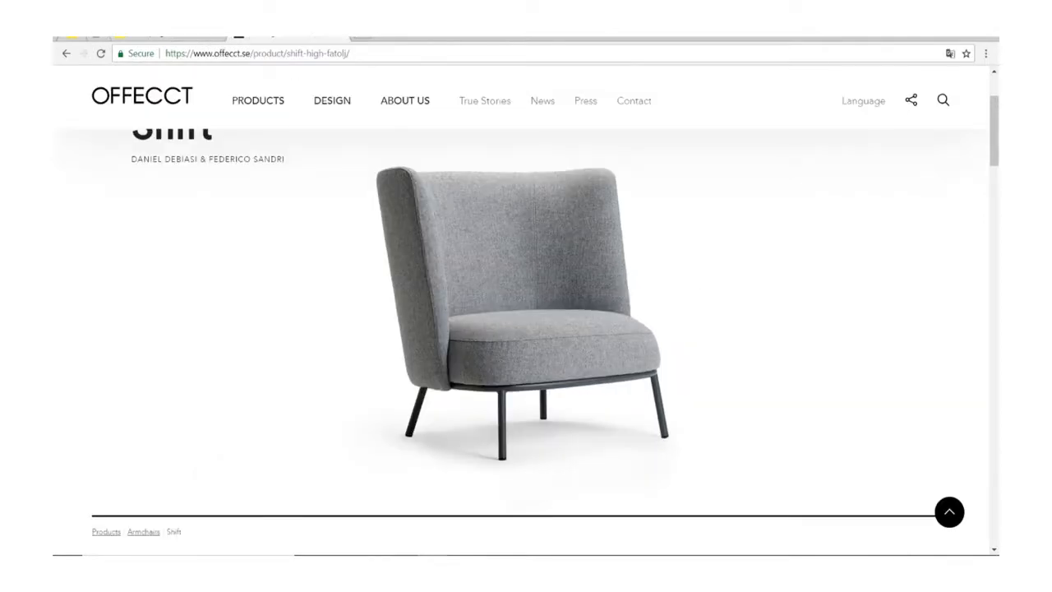
Scroll to the Facts tab and switch the Shift High dimensions to inches (H 27.56).
scroll(up, 3)
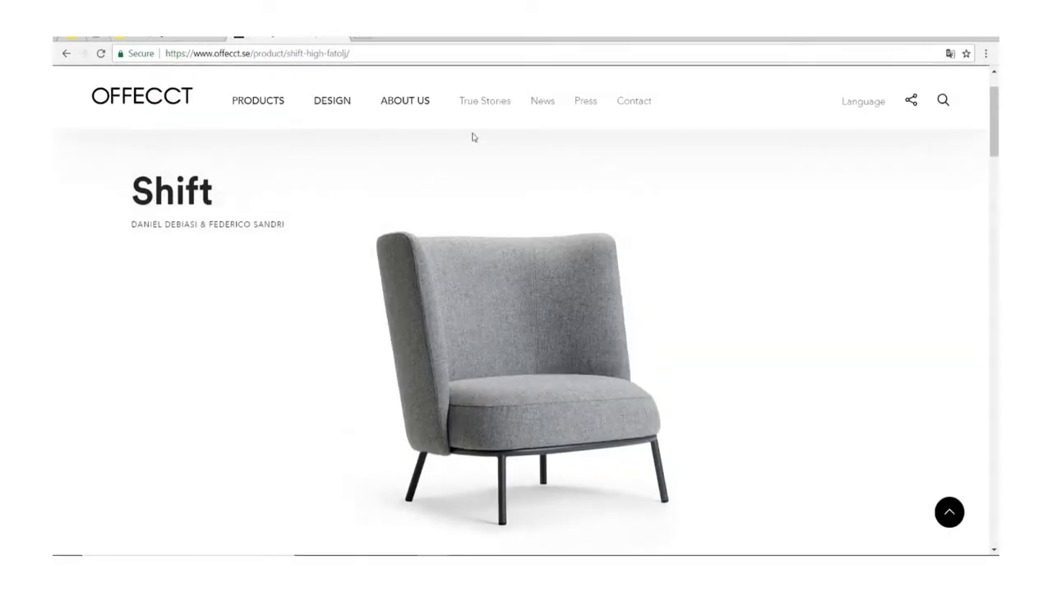
scroll(down, 3)
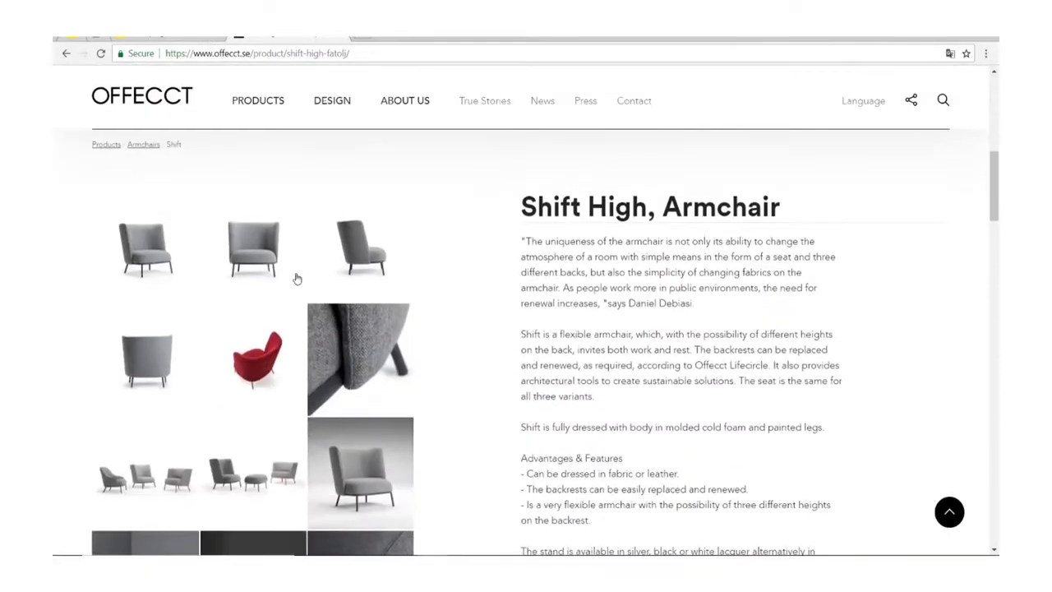
scroll(down, 3)
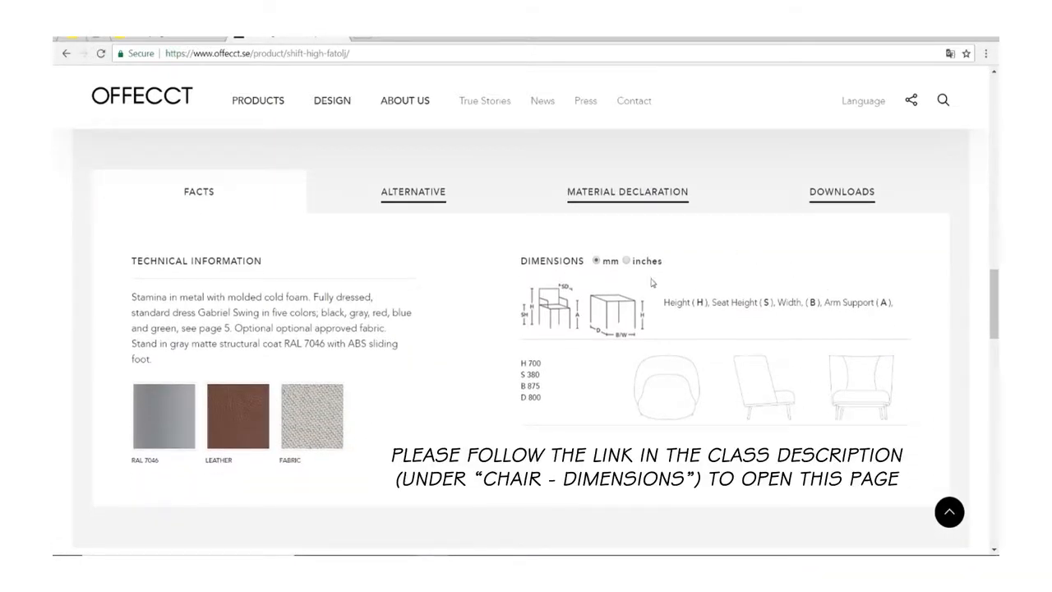
click(626, 260)
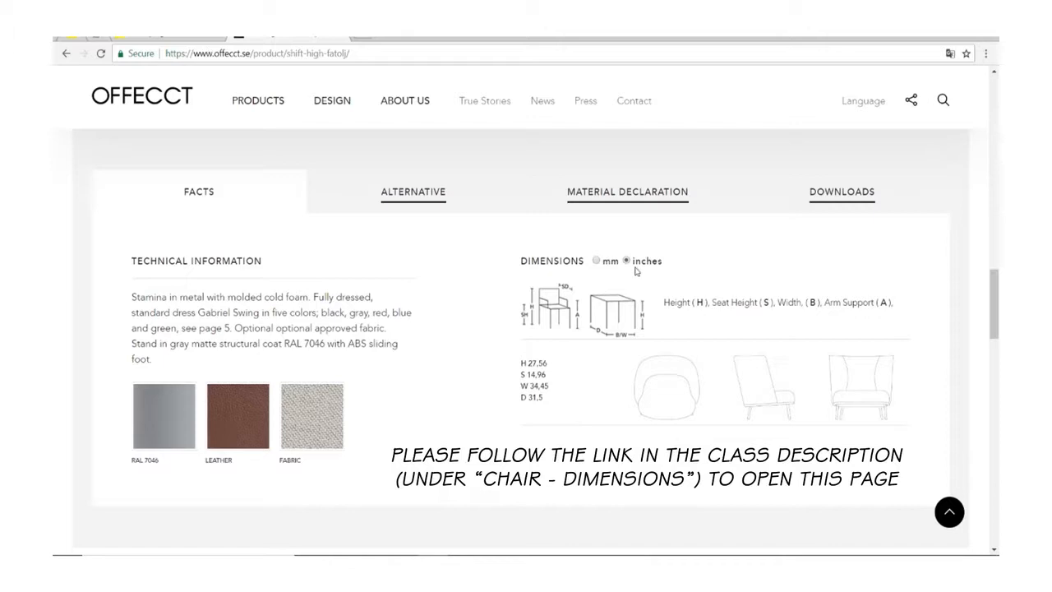
mouse_move(670, 346)
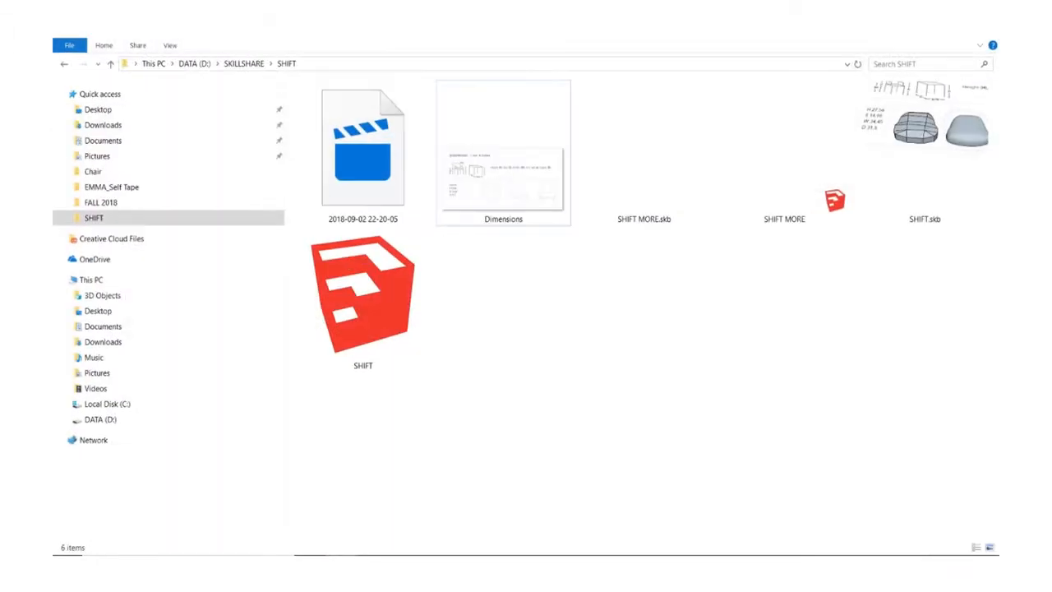
Import the Dimensions image from the SHIFT folder into the SketchUp model.
click(503, 152)
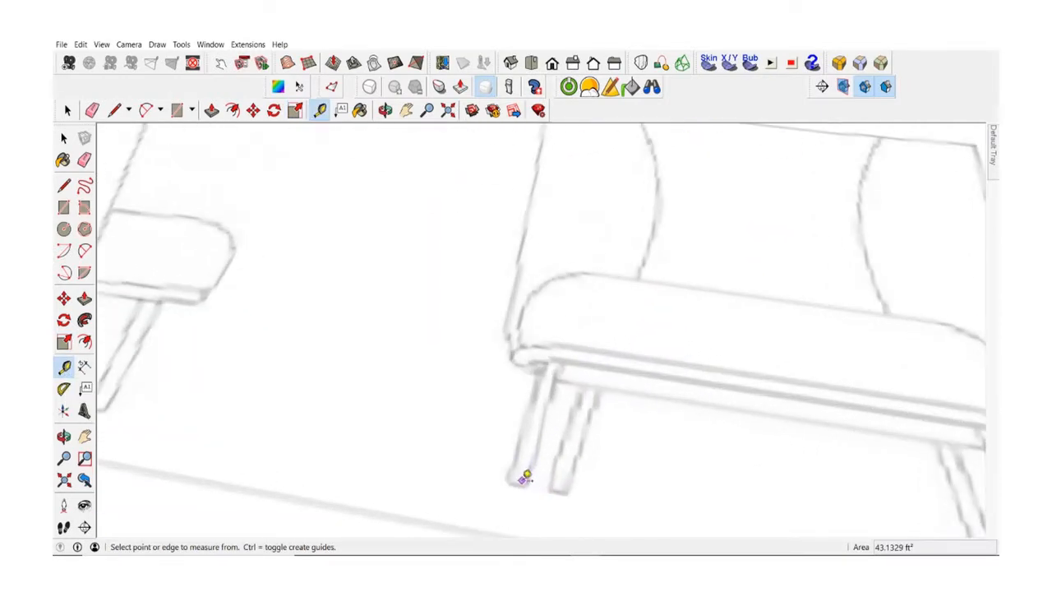
Measure the chair from foot to backrest top and resize the model to 27.56.
click(523, 479)
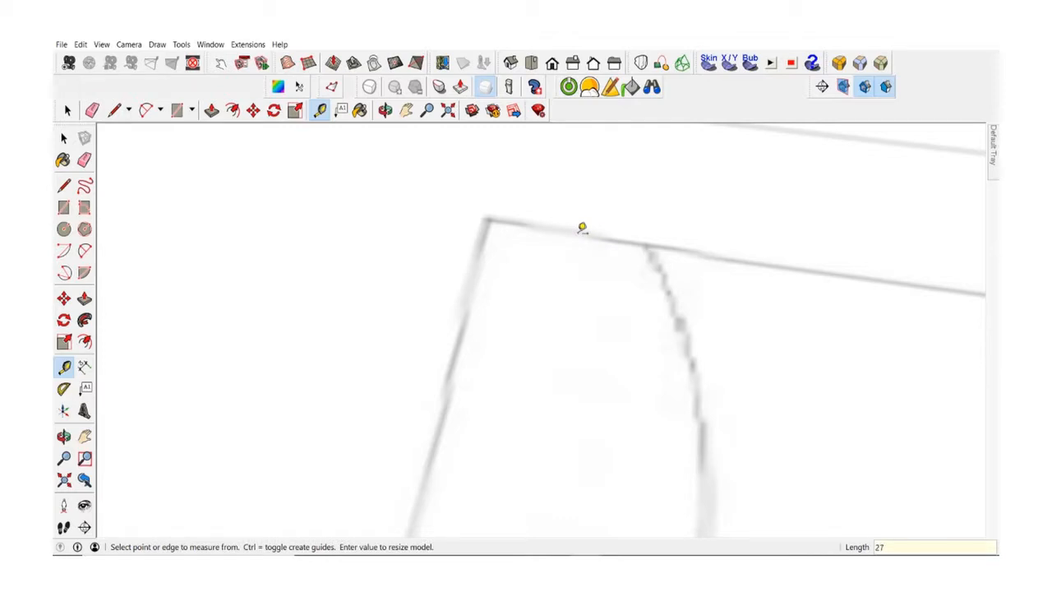
text(27.56)
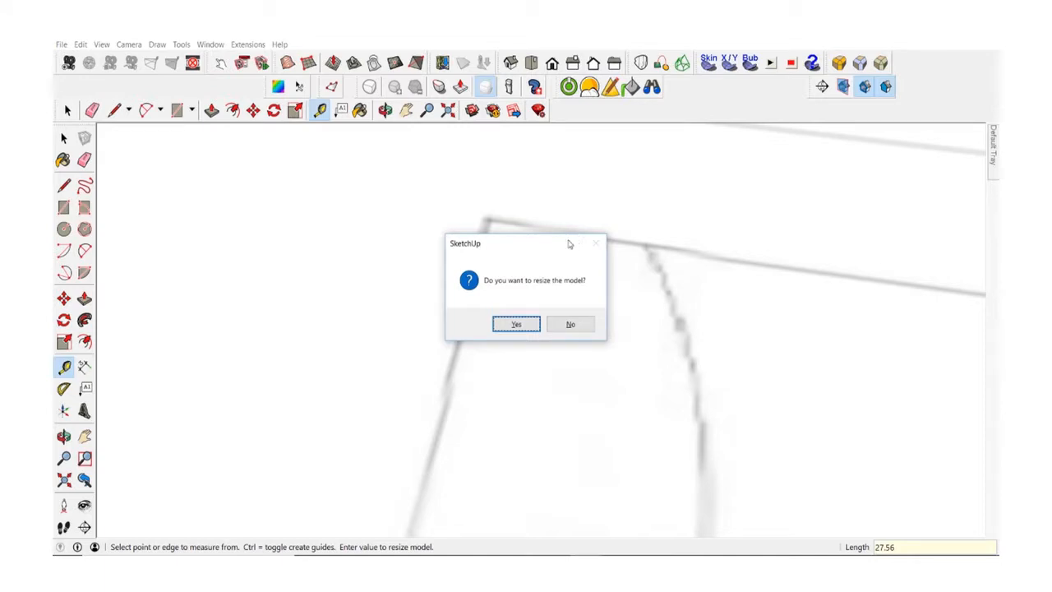
mouse_move(613, 296)
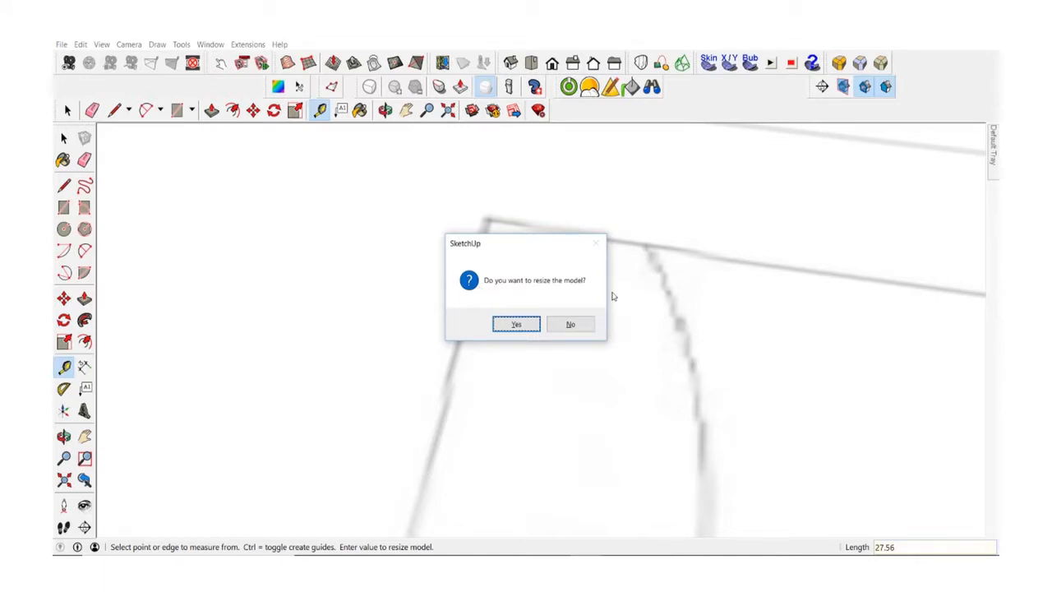
click(515, 324)
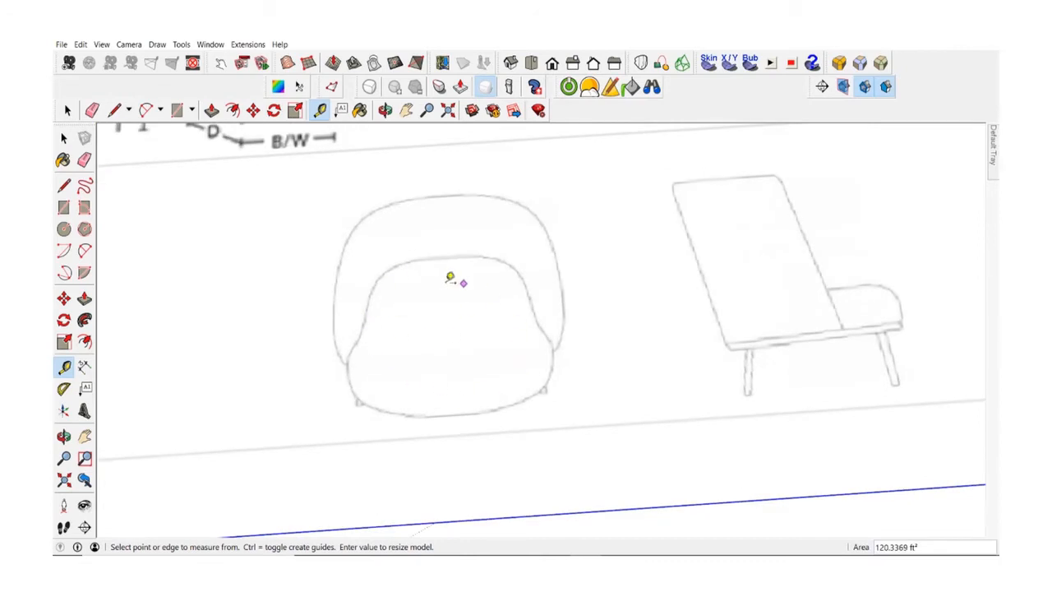
Select the Line tool for tracing over the chair sketch.
click(63, 185)
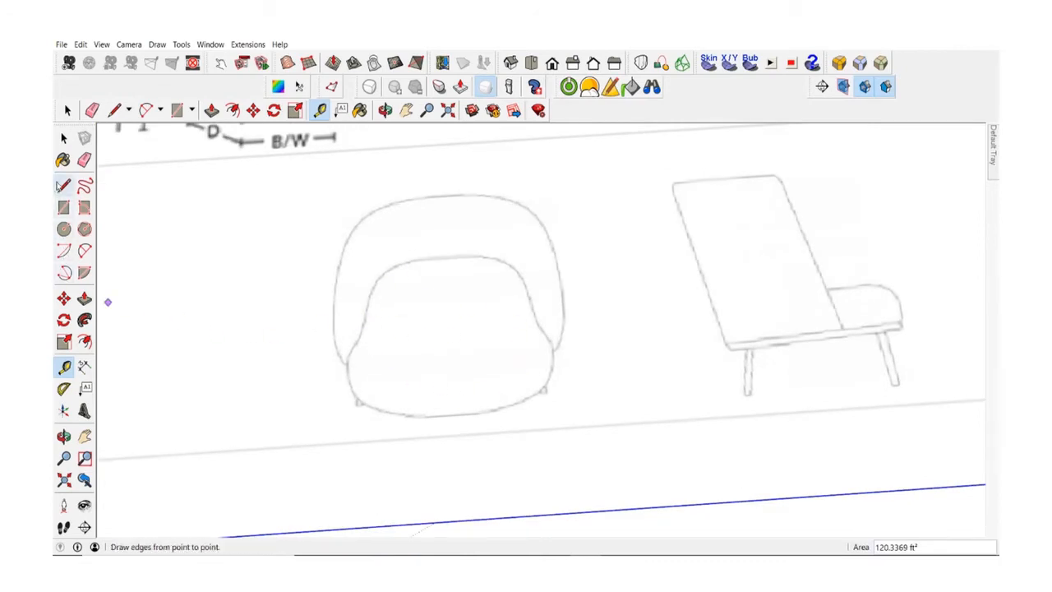